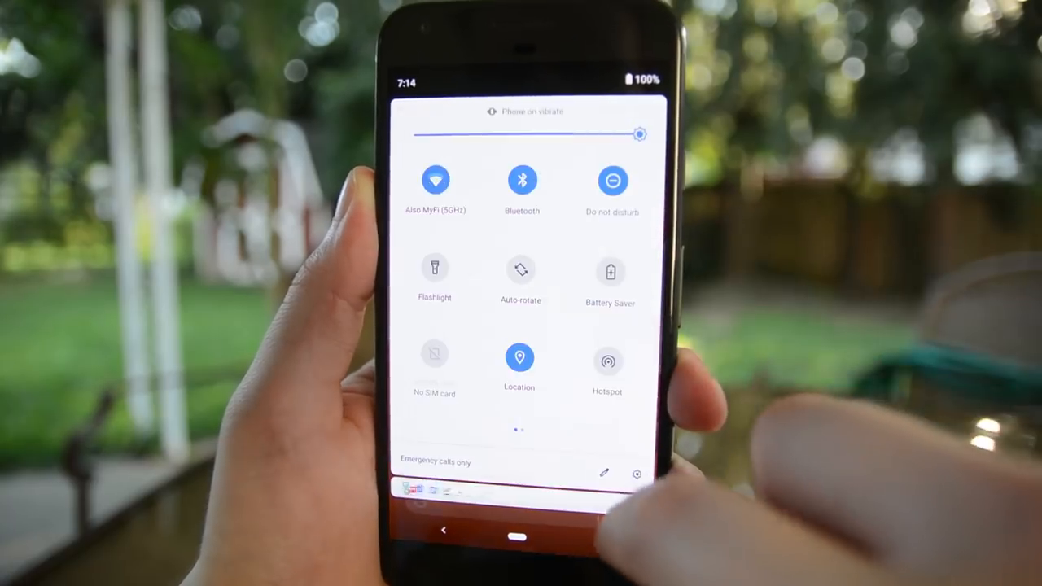
Change the ringer mode from vibrate to silent using the volume panel's ringer icon
scroll("left", 3)
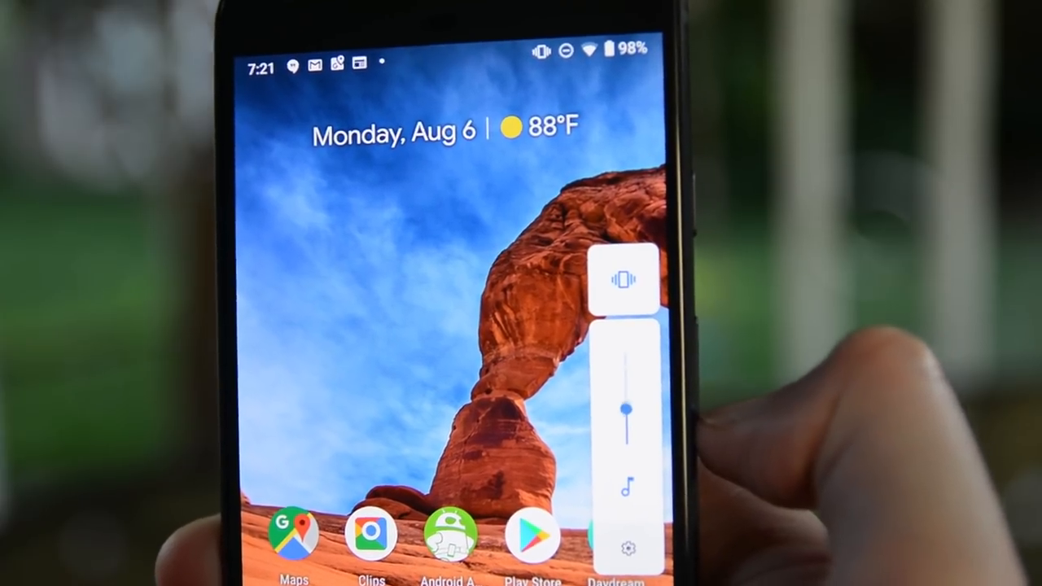
left_click(622, 281)
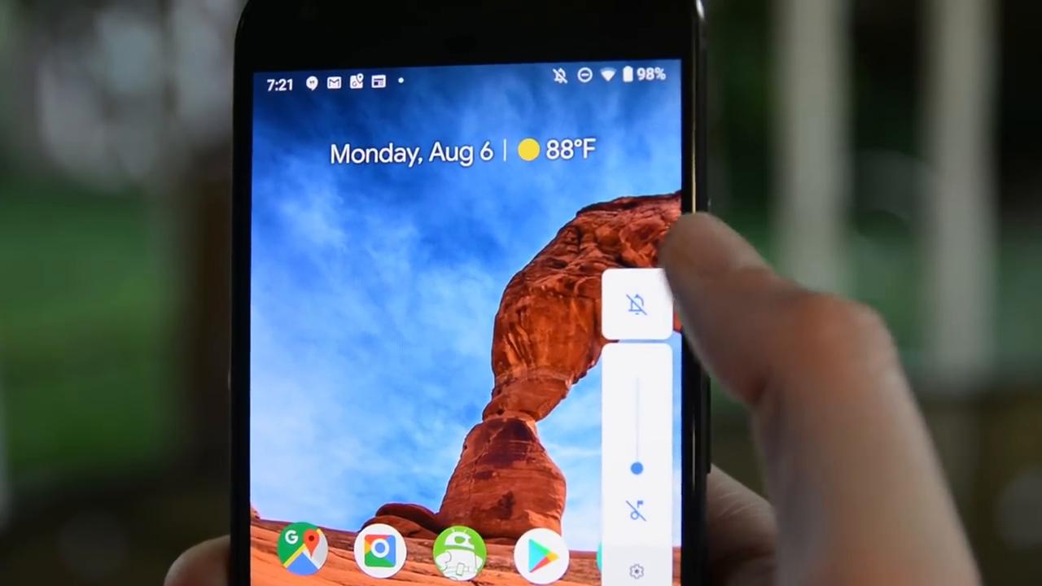
left_click(636, 304)
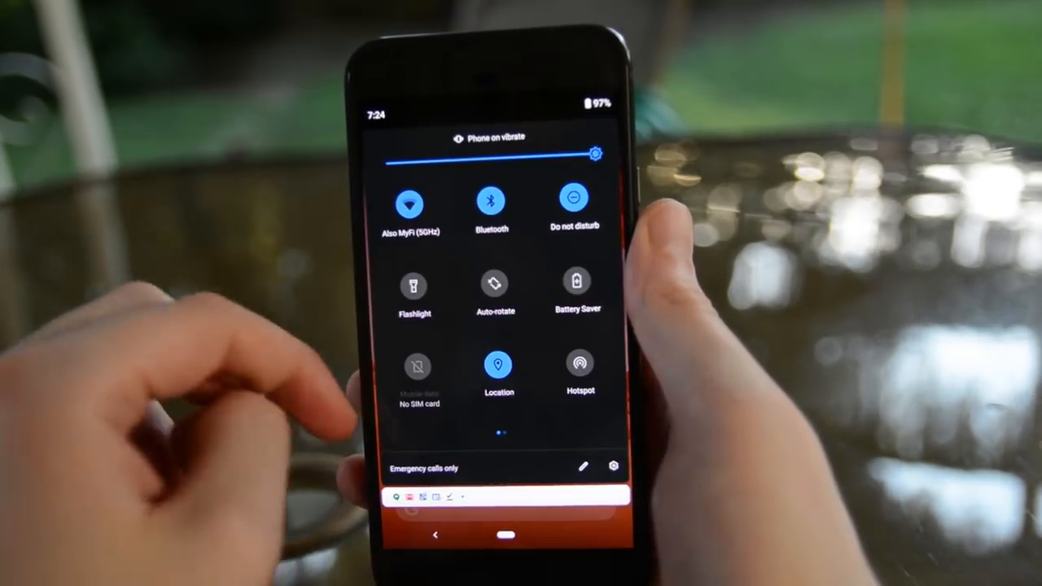
Pull down the full Quick Settings panel, displayed in the dark theme
scroll("left", 3)
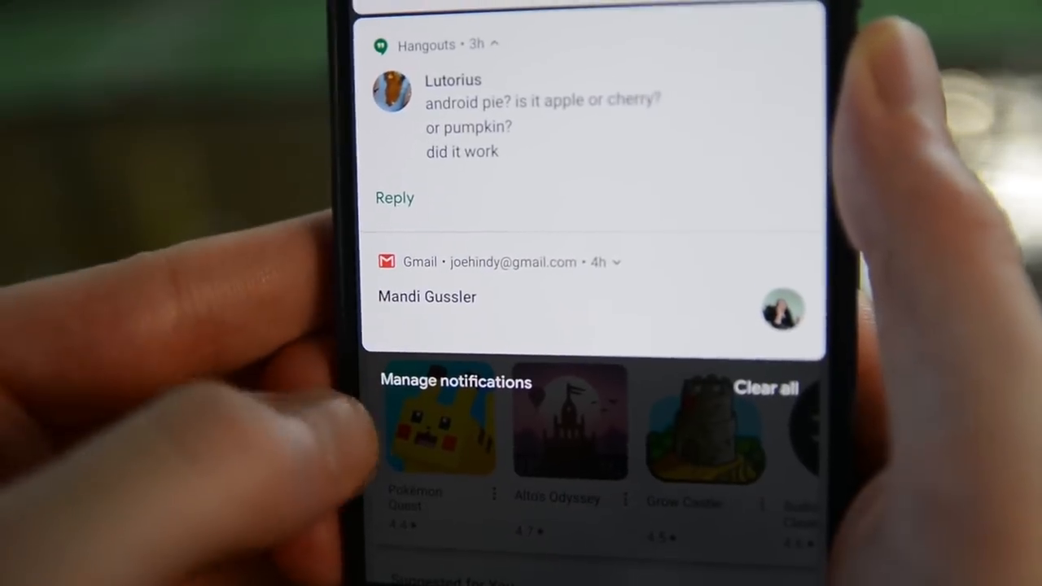
Open Manage notifications and browse the recent apps list with their on/off switches
left_click(455, 381)
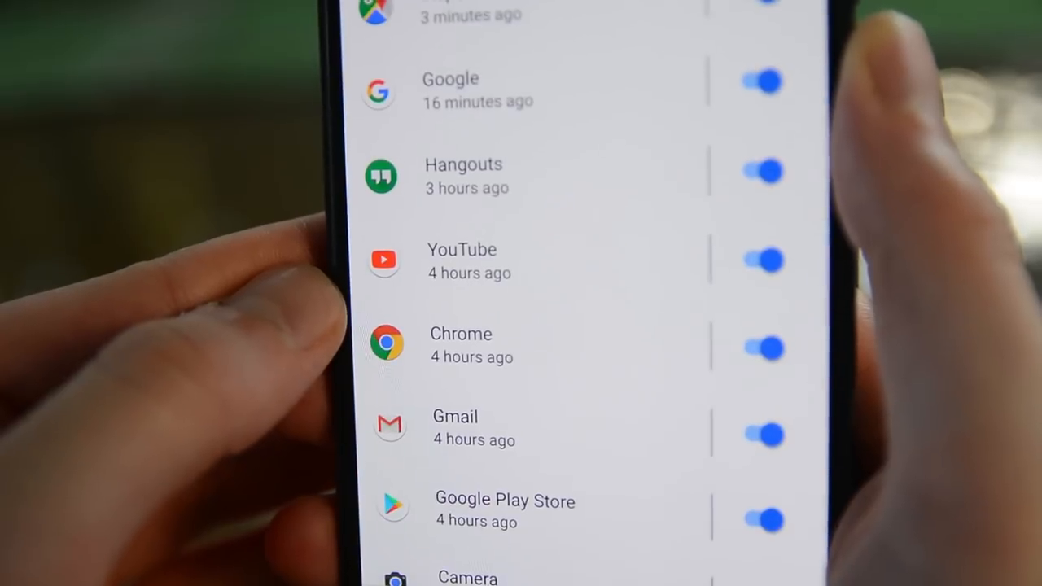
scroll("down", 3)
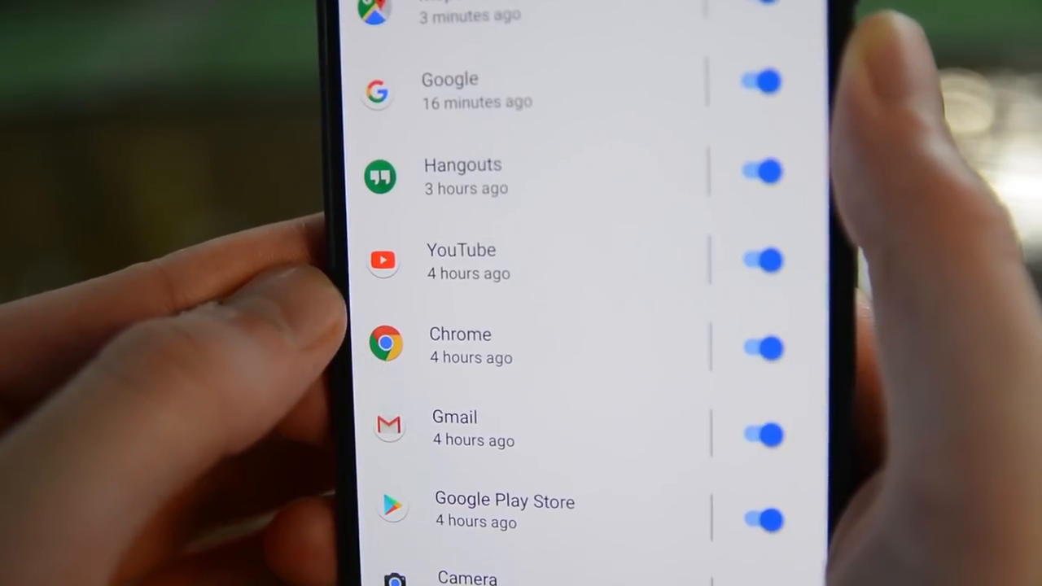
scroll("up", 3)
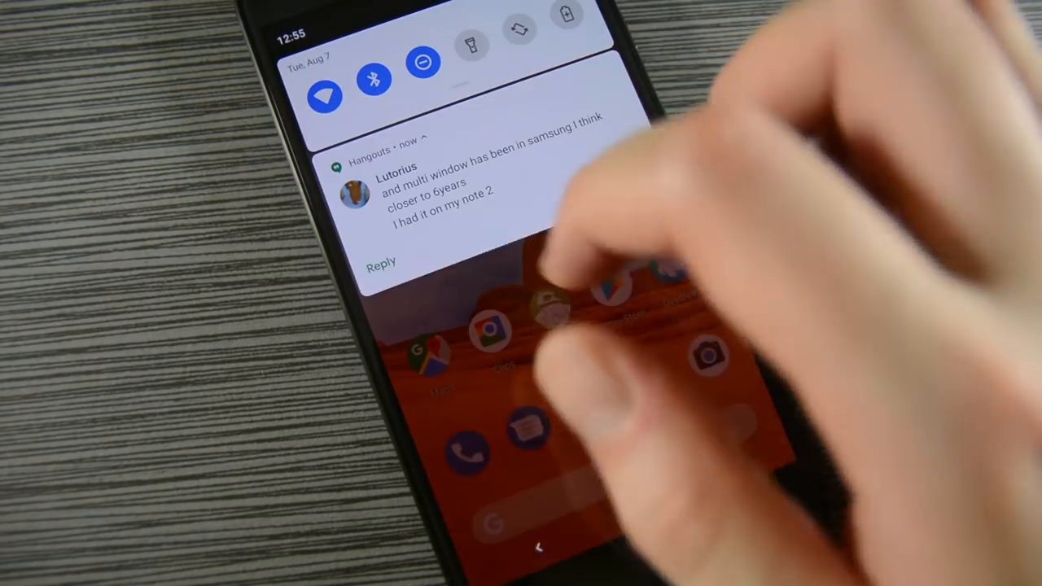
Reply inline to the Hangouts message from its notification using the on-screen keyboard
left_click(381, 265)
type("I think it was")
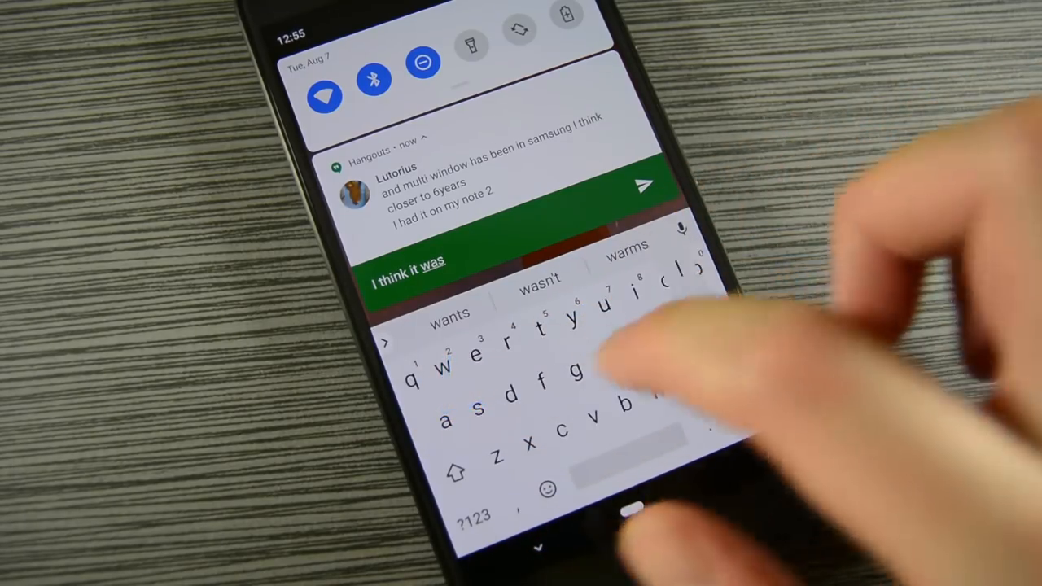
left_click_drag(452, 419, 598, 354)
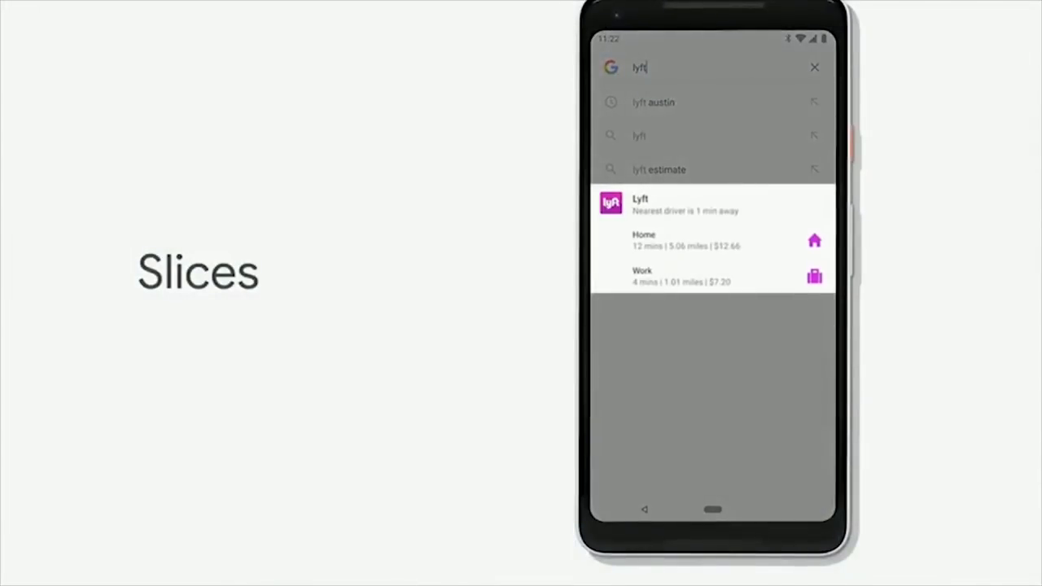
left_click(712, 276)
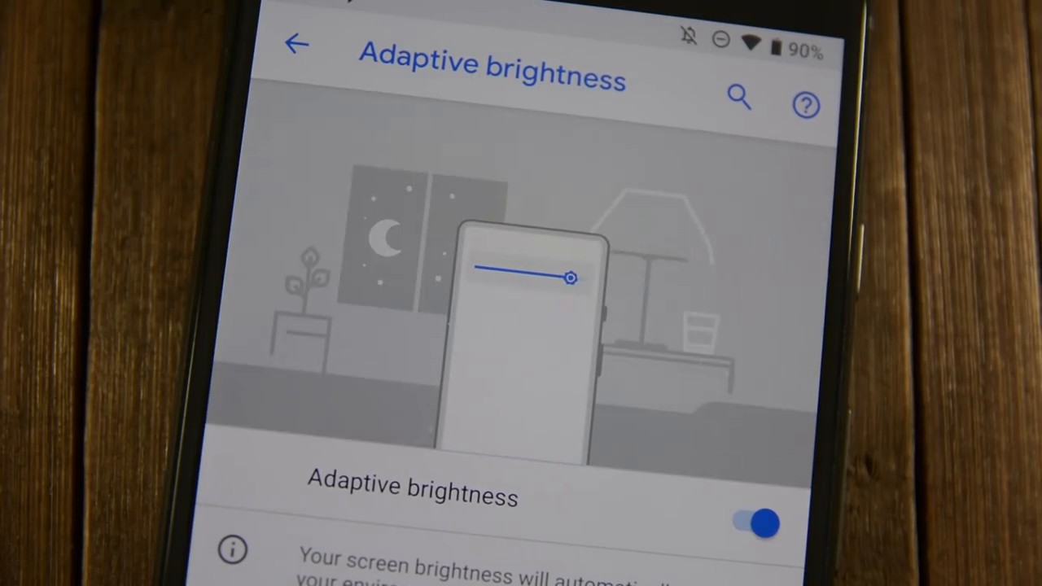
Enable Use Adaptive Battery under Settings > Battery, then return to Battery
left_click(298, 44)
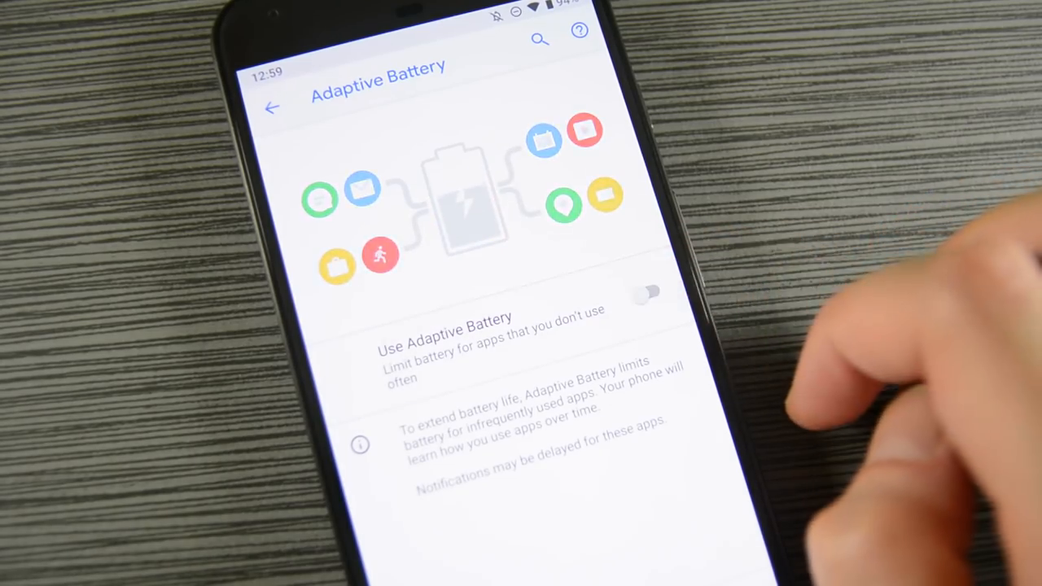
left_click(650, 293)
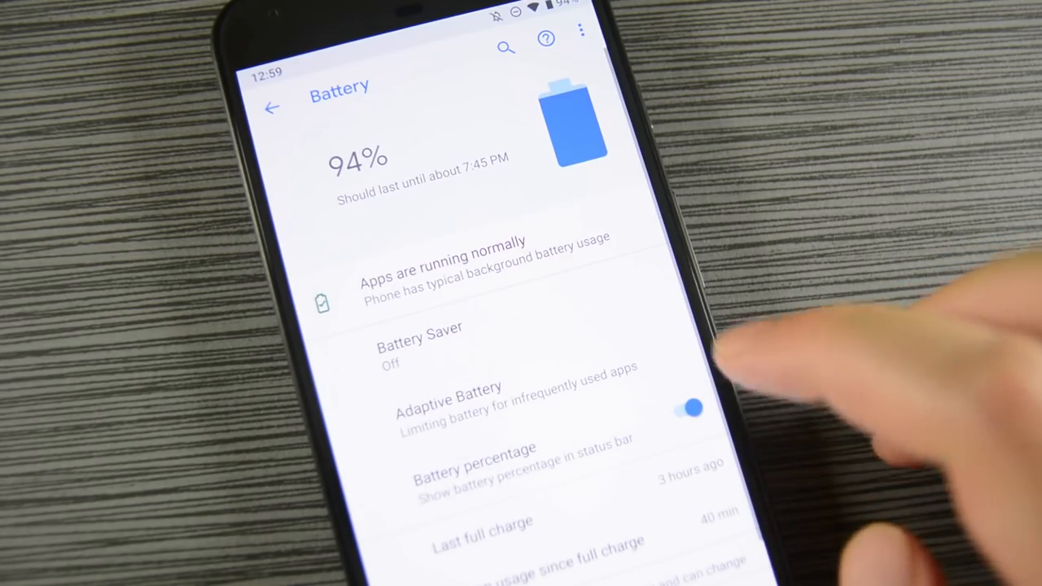
left_click(419, 342)
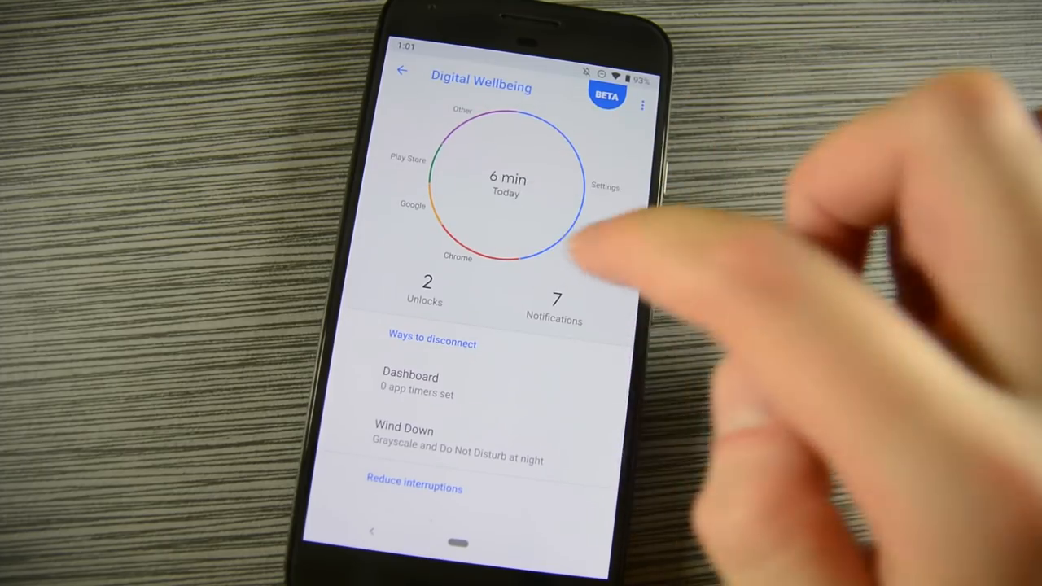
Reach the Digital Wellbeing setup screen offering 'Open settings' and 'Skip'
scroll("up", 3)
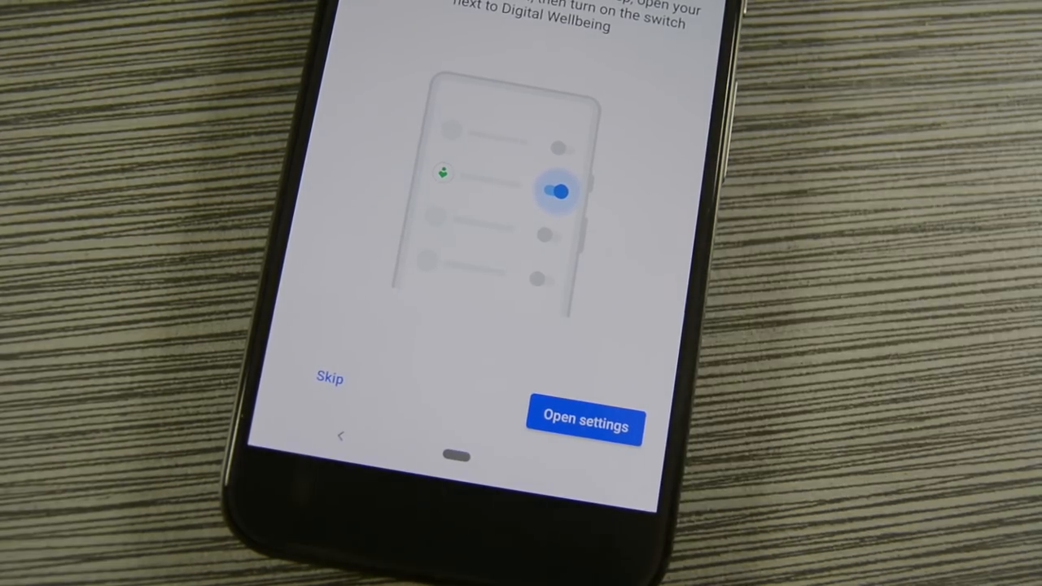
Skip setup to reach the Dashboard and scroll the per-app usage and timer list
left_click(584, 424)
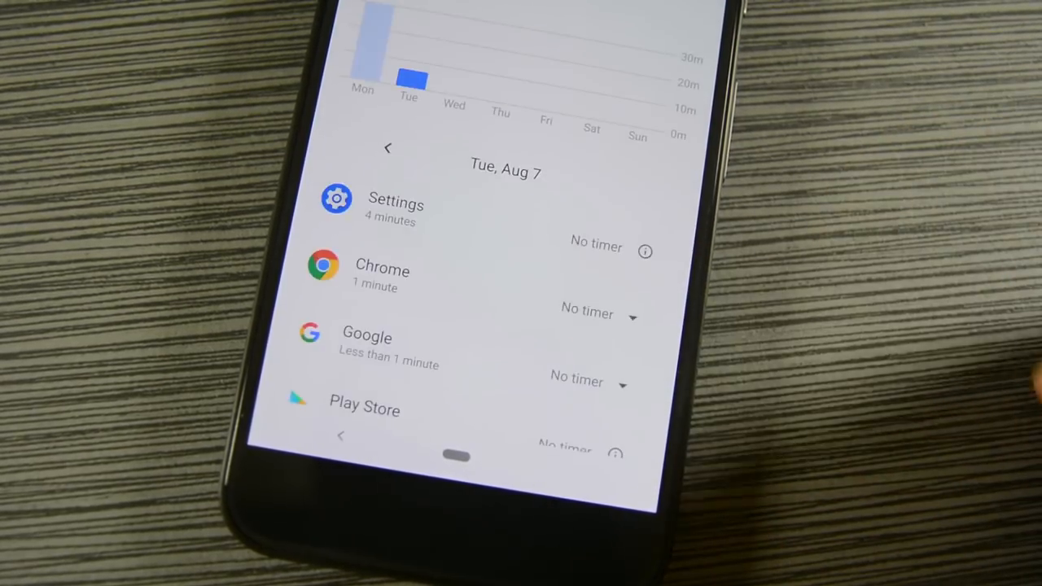
scroll("up", 3)
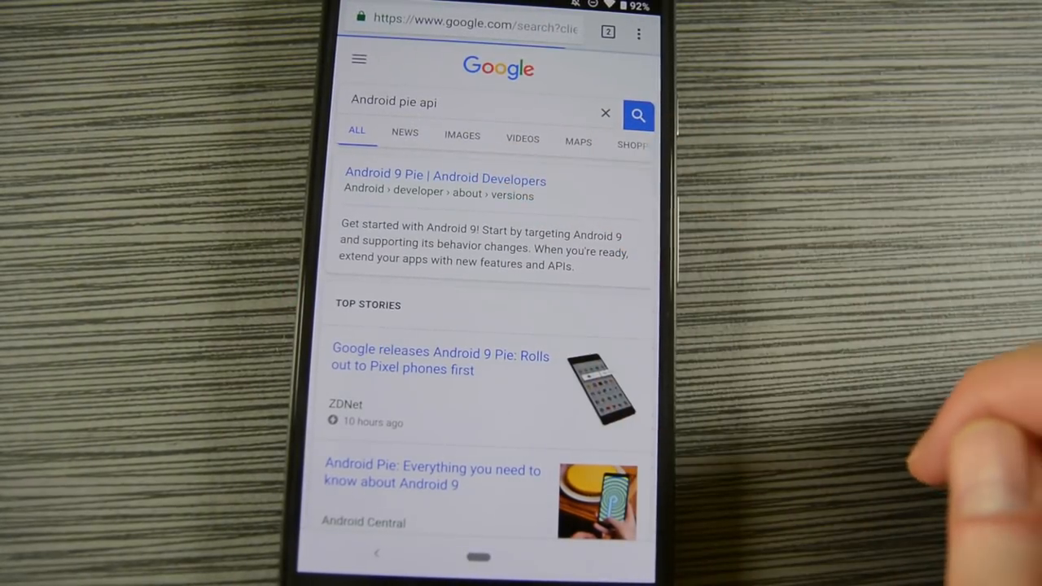
Open the Android 9 developer overview and scroll past Wi-Fi RTT and display cutout sections
left_click(445, 174)
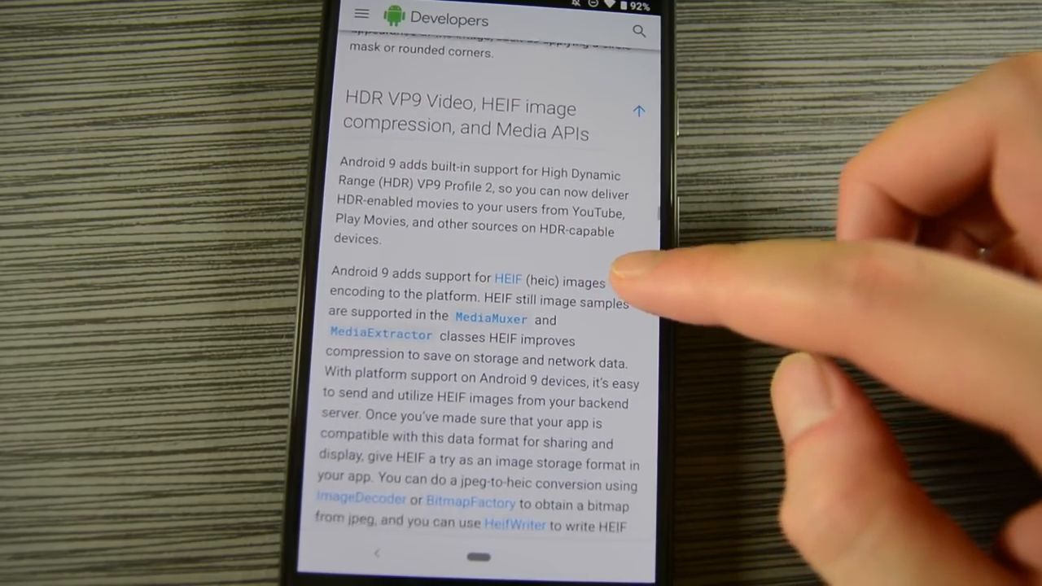
scroll("down", 3)
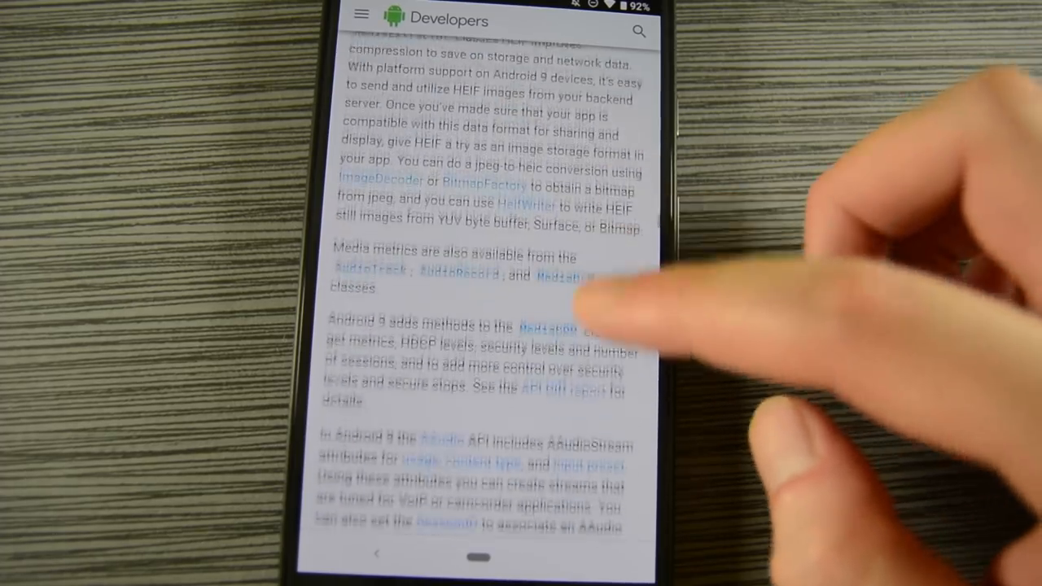
scroll("up", 3)
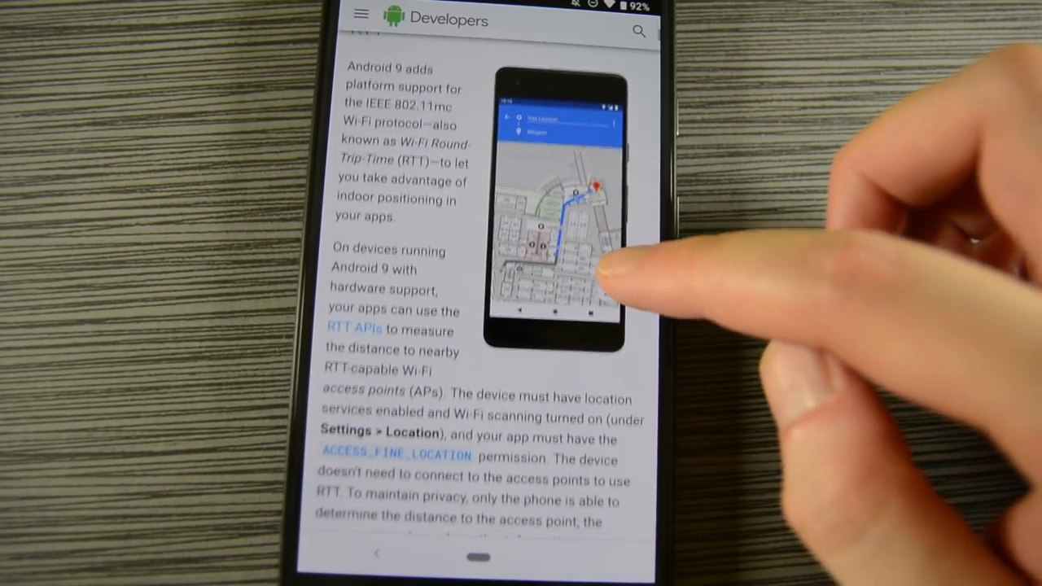
scroll("up", 3)
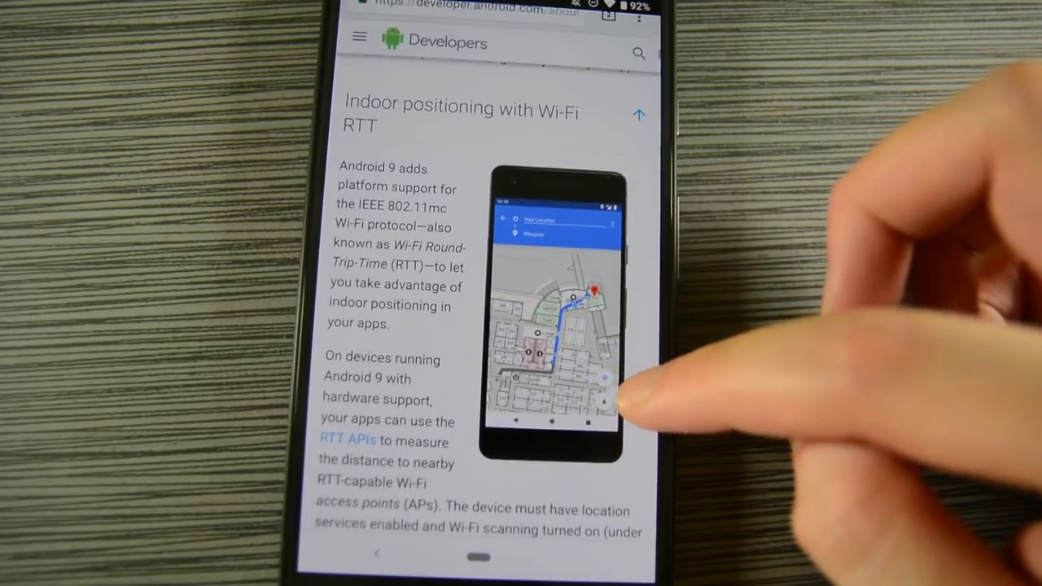
scroll("up", 3)
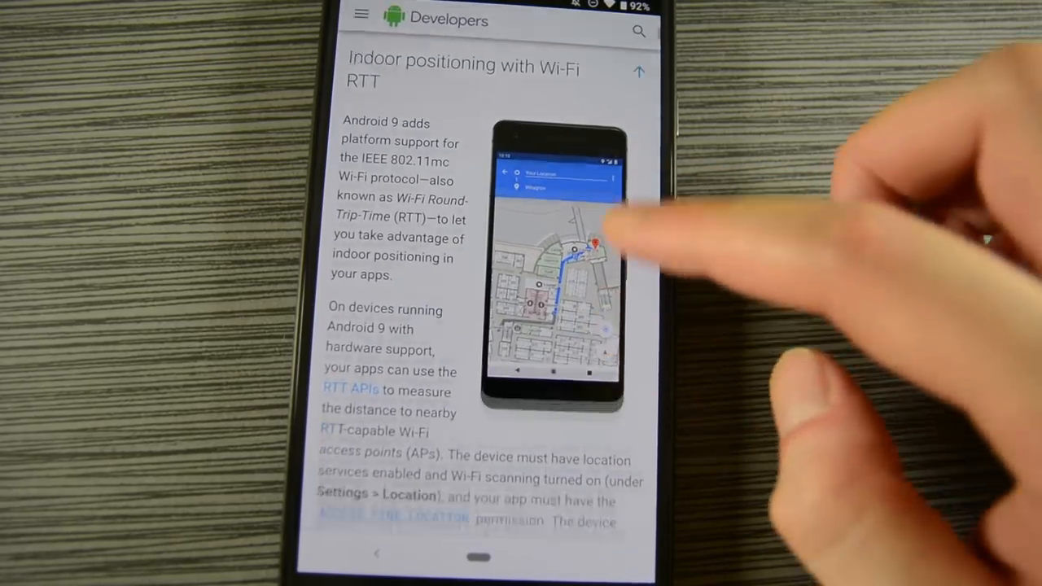
scroll("up", 3)
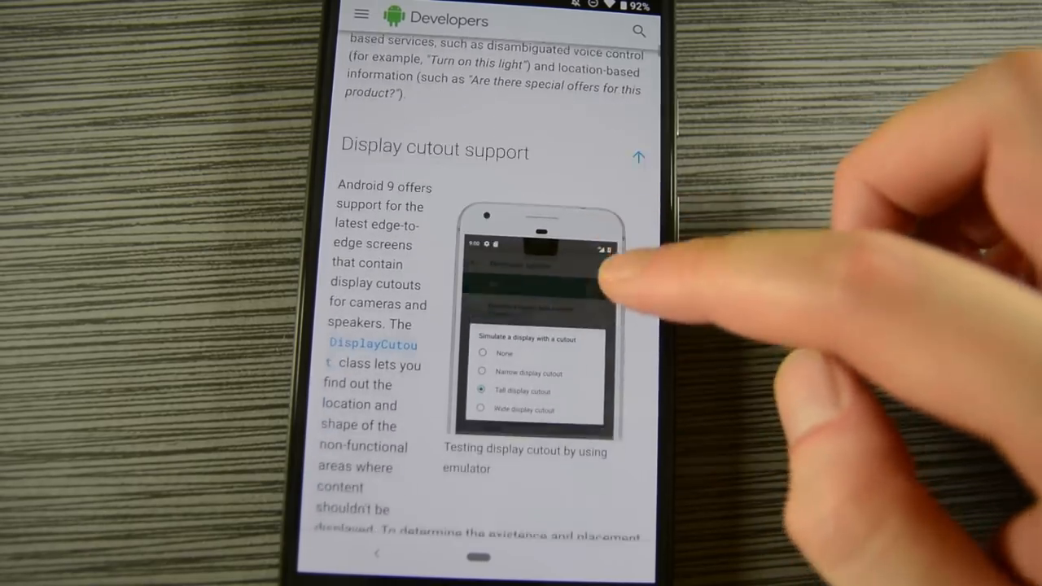
Scroll past the backup section to Security enhancements and Android Protected Confirmation
scroll("down", 3)
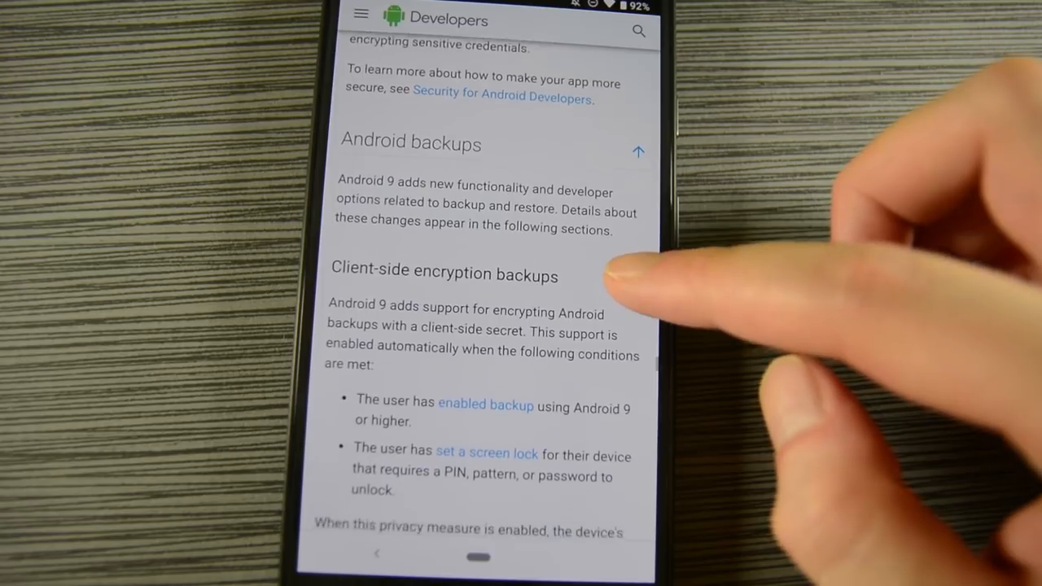
scroll("up", 3)
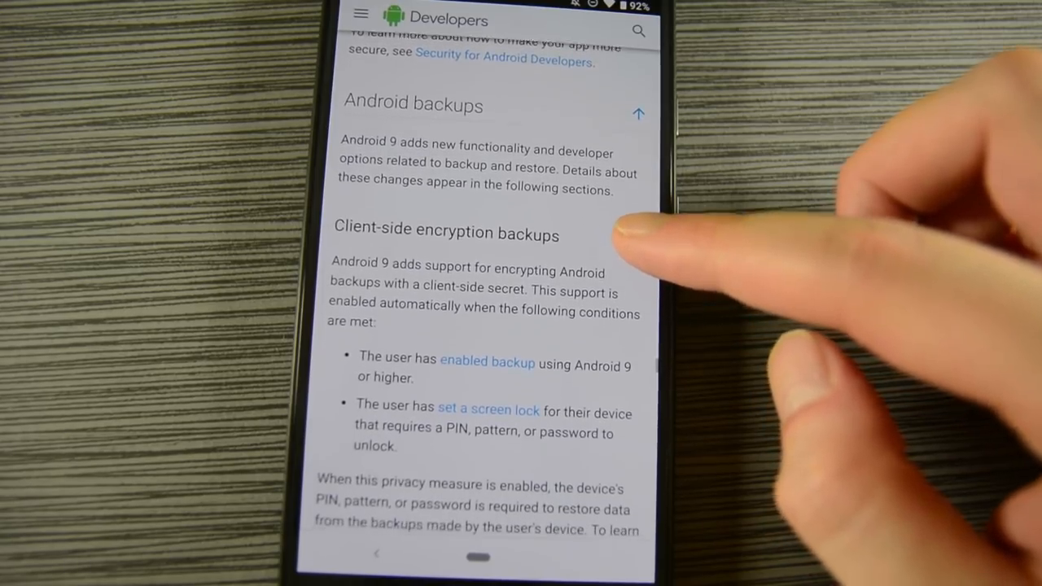
scroll("up", 3)
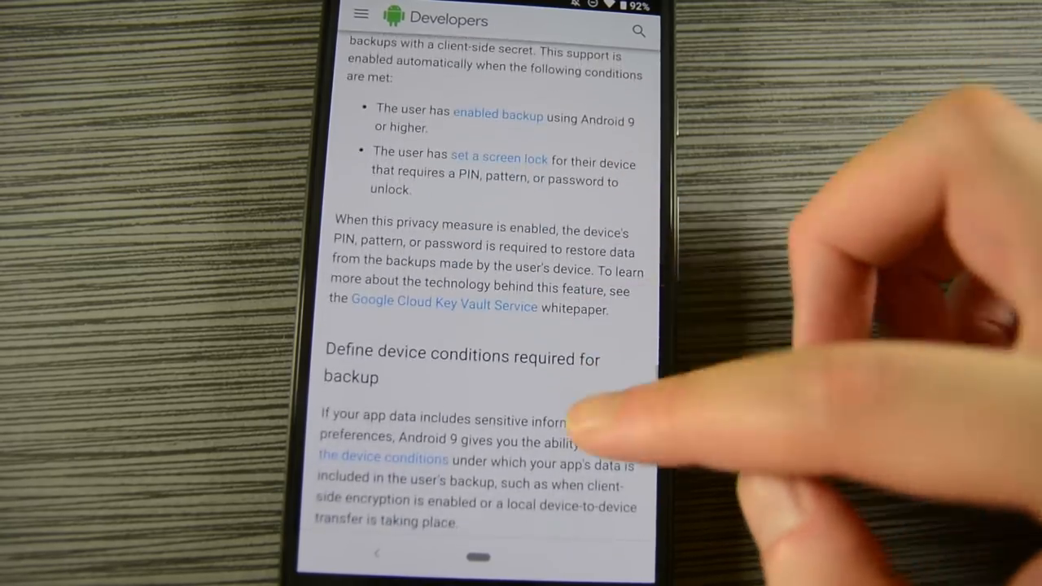
scroll("down", 3)
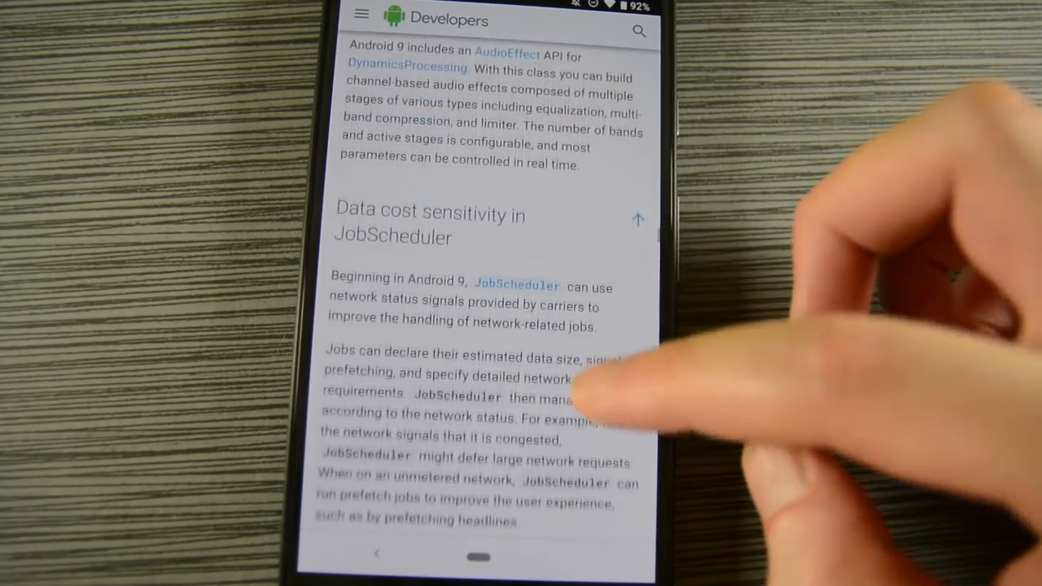
scroll("up", 3)
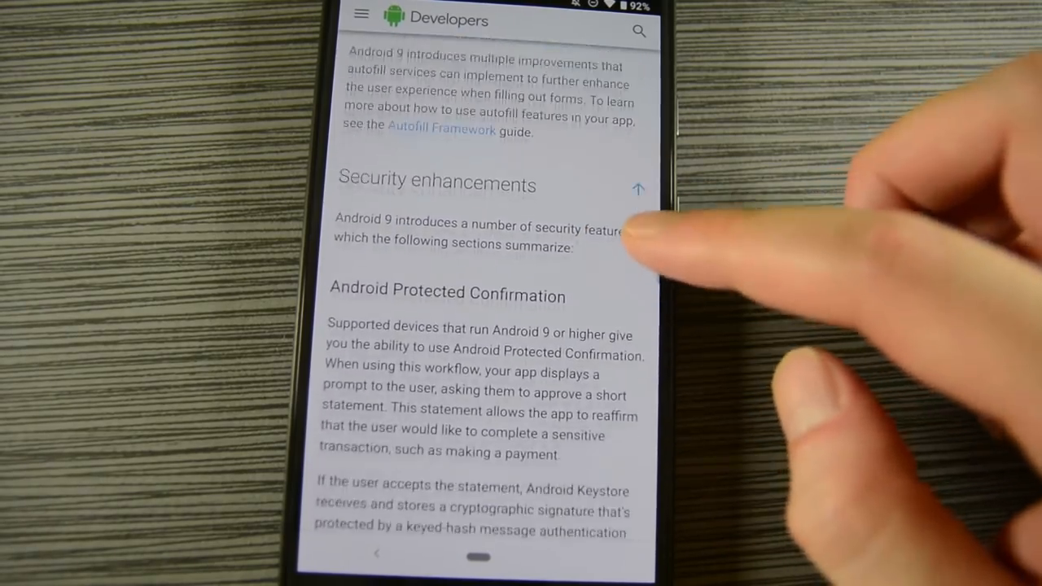
scroll("up", 3)
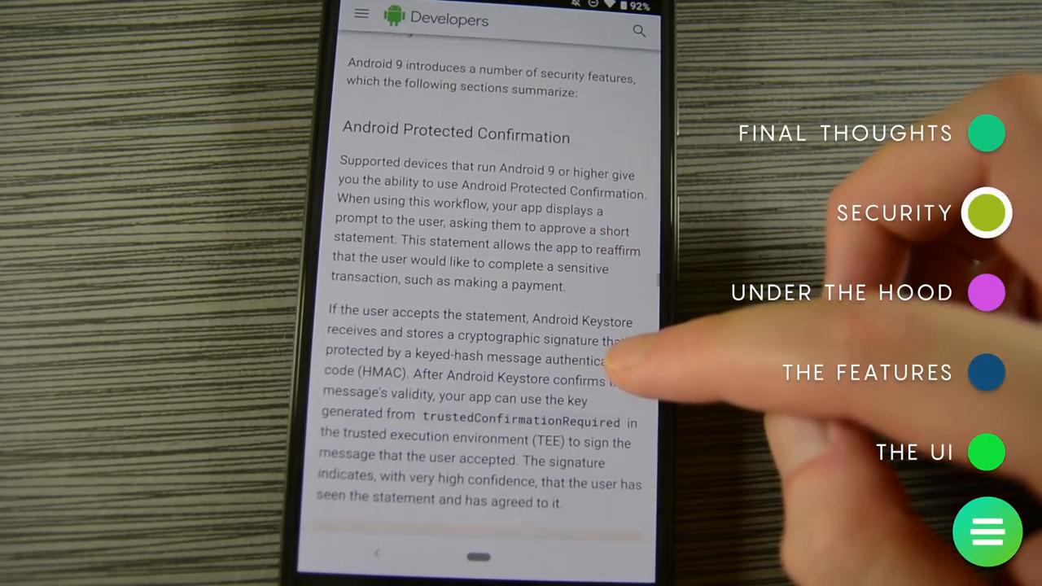
scroll("down", 3)
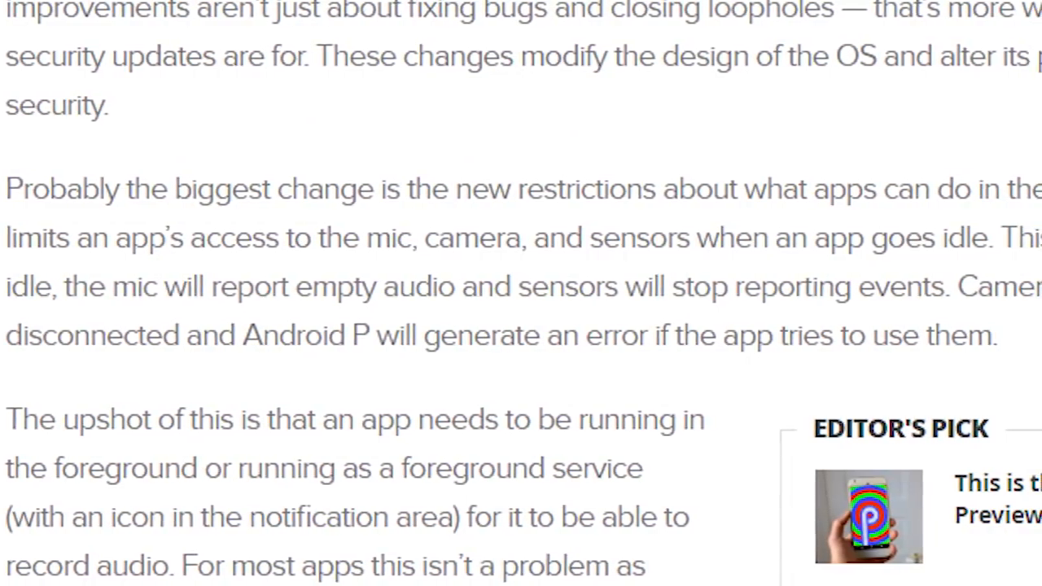
Scroll the Android Authority article to Better security, covering idle-app sensor limits and MAC randomization
scroll("right", 3)
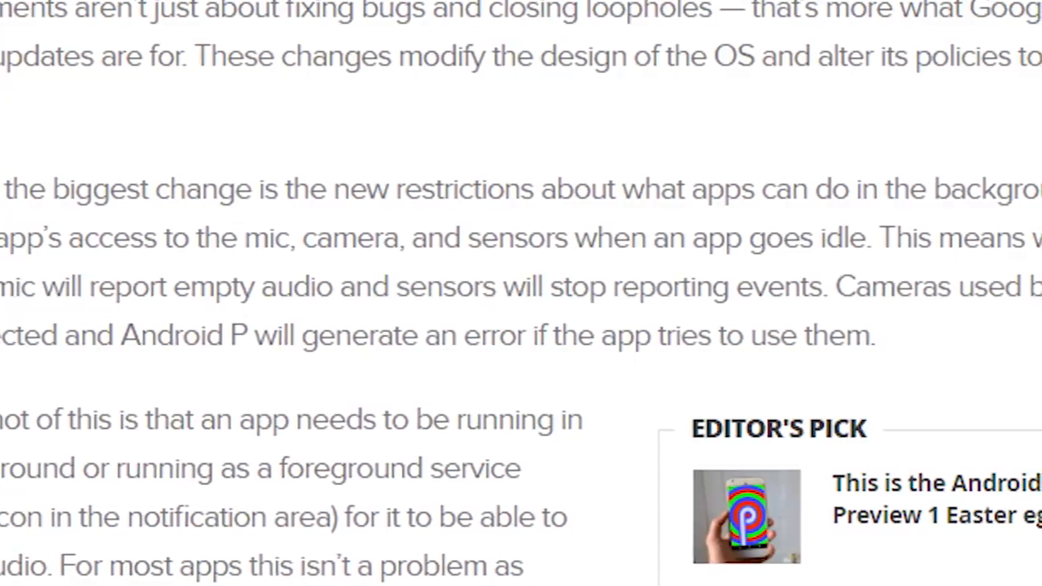
scroll("right", 3)
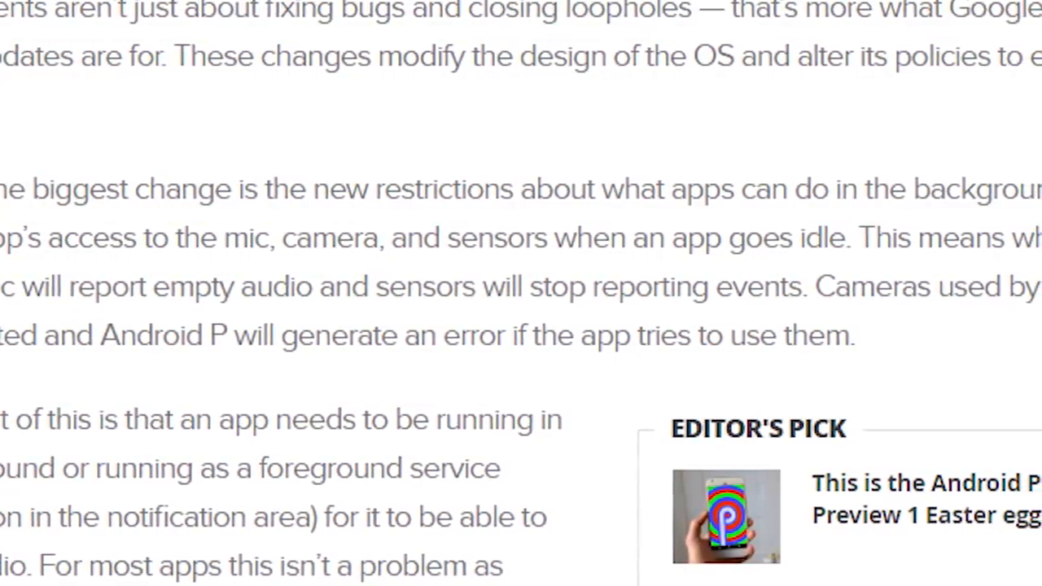
scroll("down", 3)
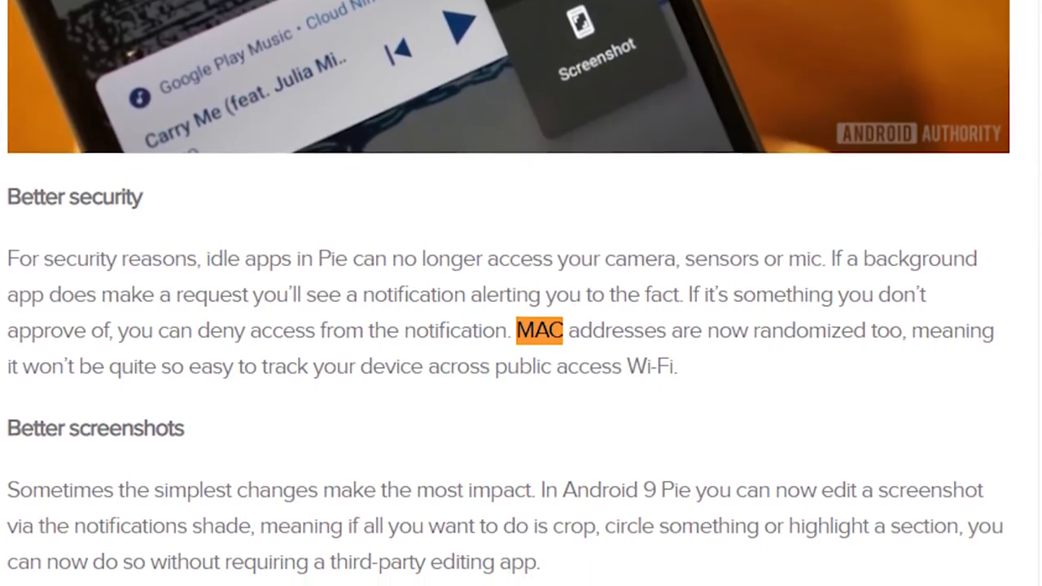
scroll("up", 3)
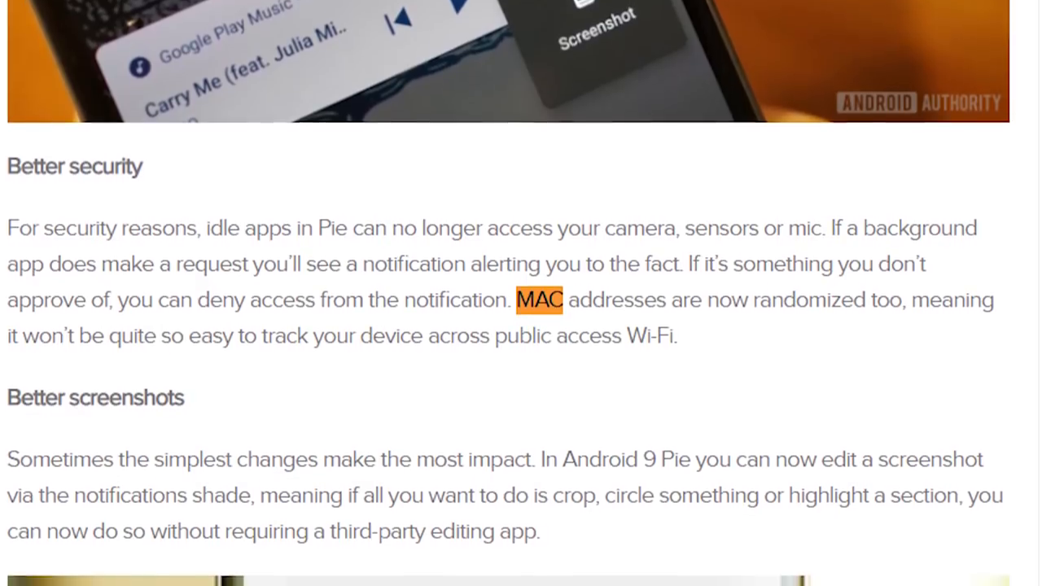
scroll("down", 3)
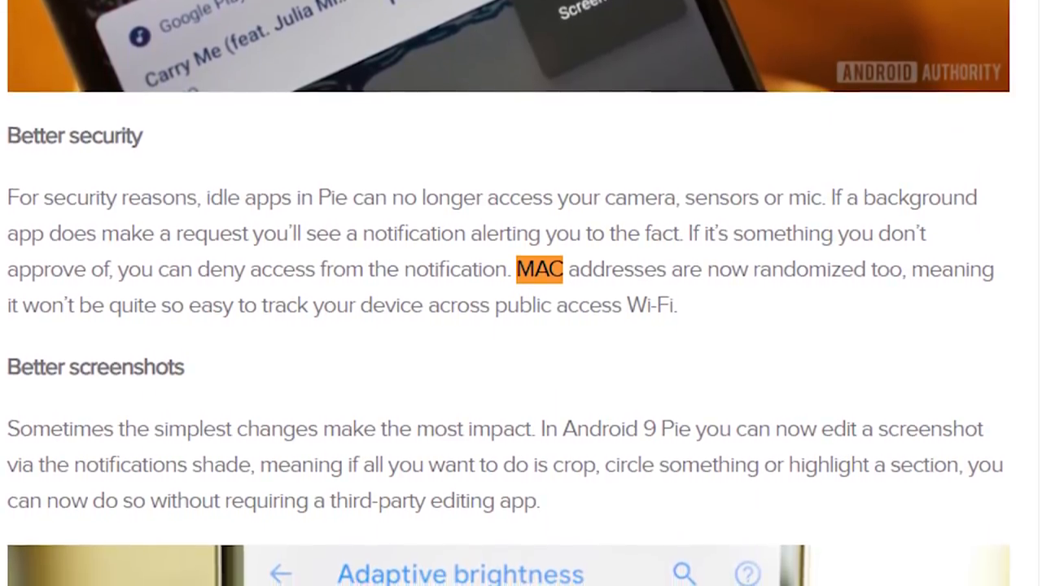
scroll("up", 3)
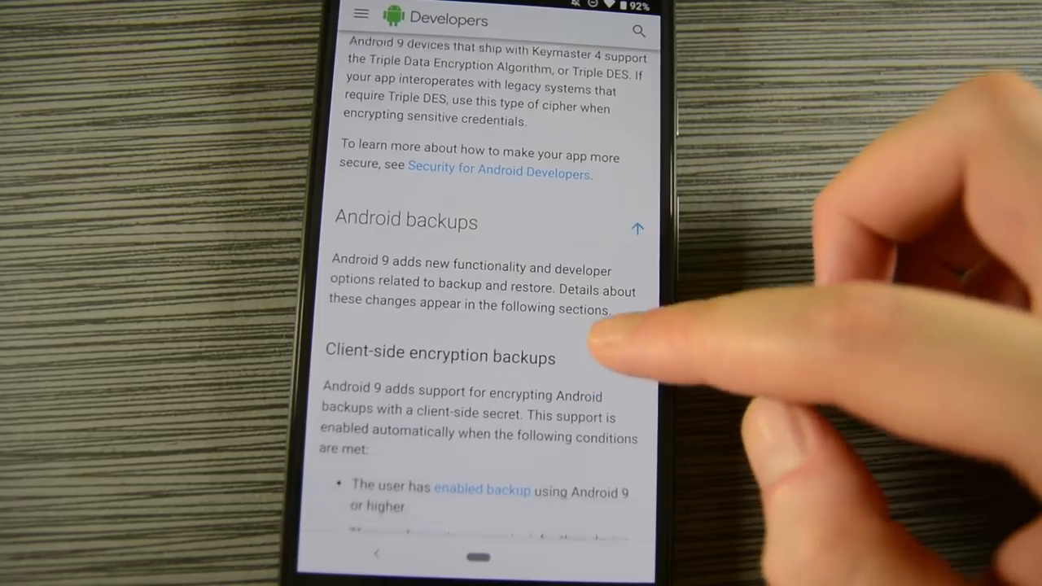
Scroll through Backups and Accessibility to the NotificationManager.Policy Do-Not-Disturb constants
scroll("up", 3)
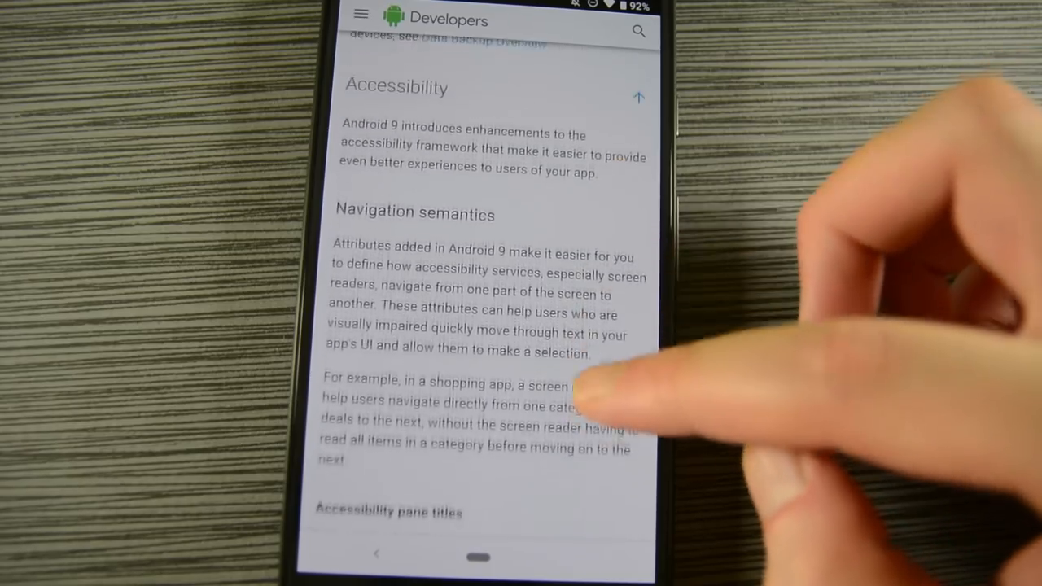
scroll("up", 3)
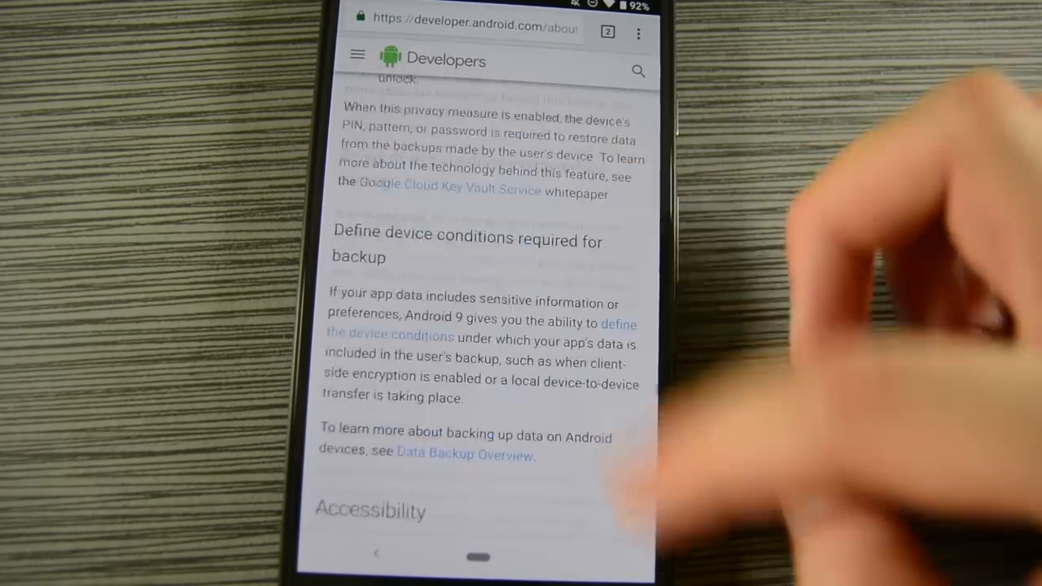
scroll("down", 3)
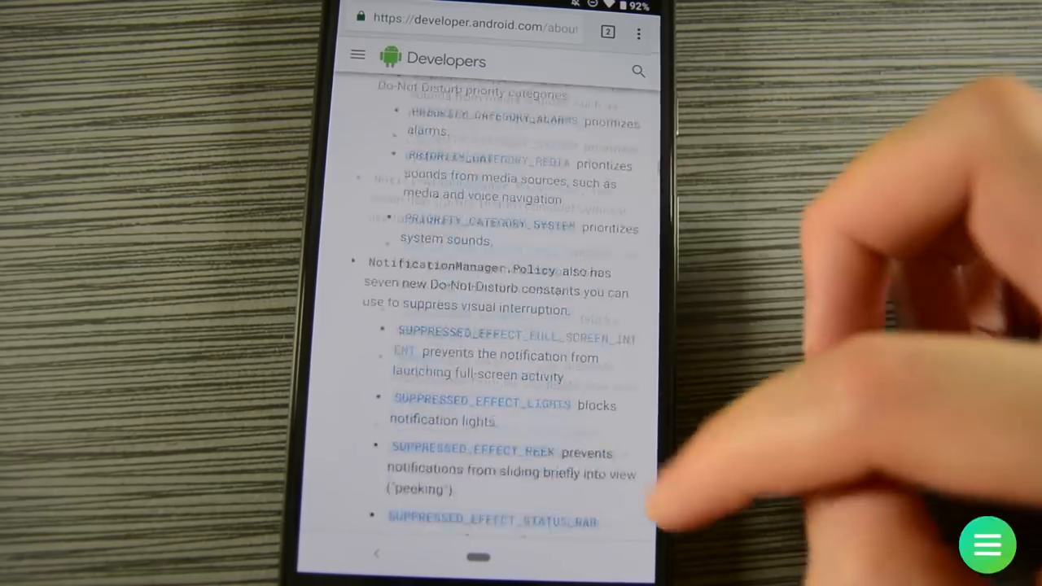
scroll("up", 3)
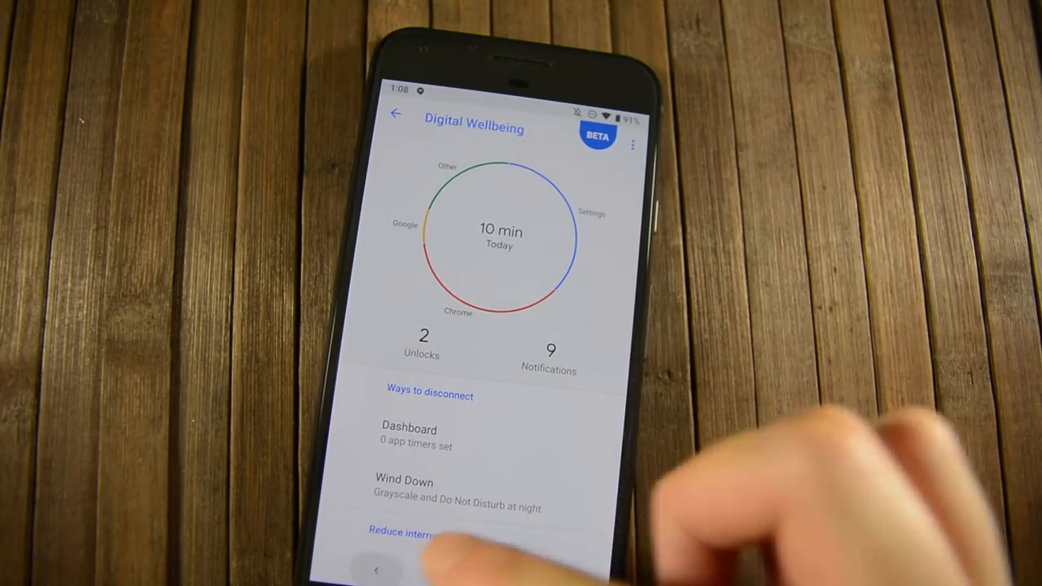
Go back from the Digital Wellbeing usage overview to the main Settings list
left_click(396, 113)
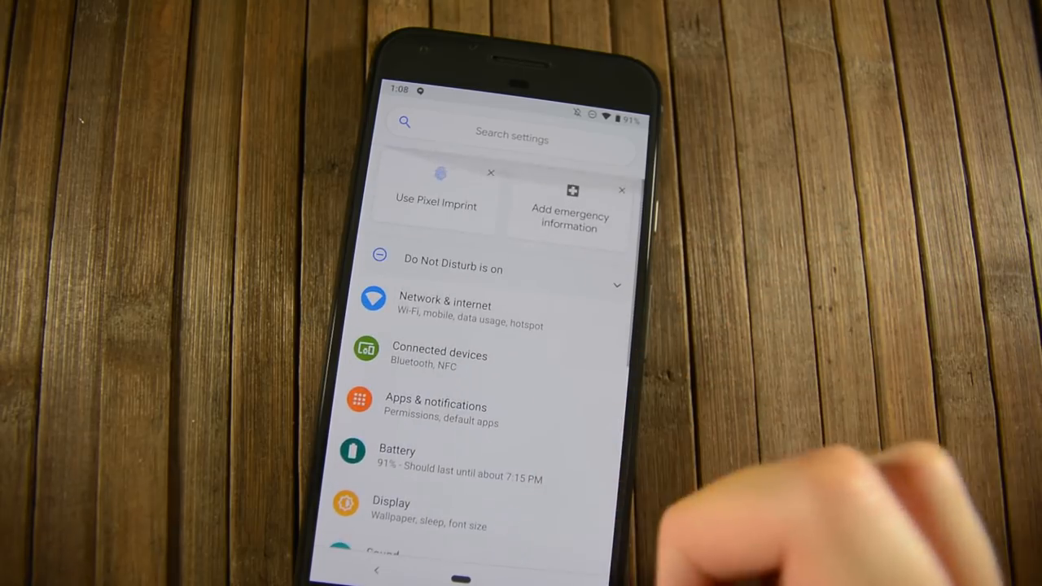